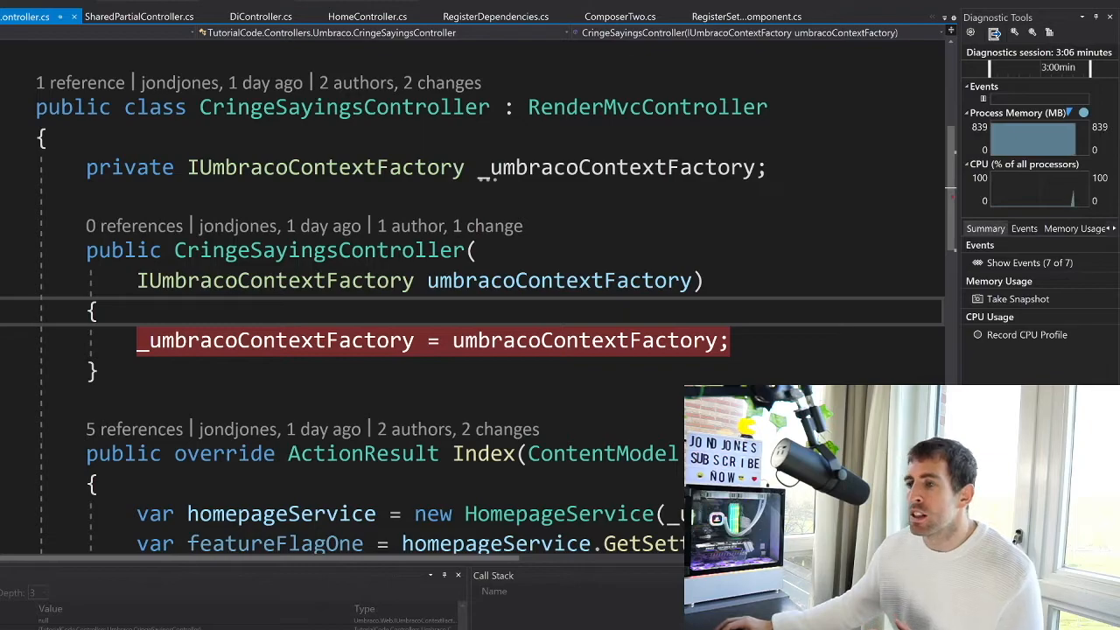
Switch from CringeSayingsController to SharedPartialController.cs, whose constructor injects ISitePages.
{"action": "double_click", "coordinate": [273, 280]}
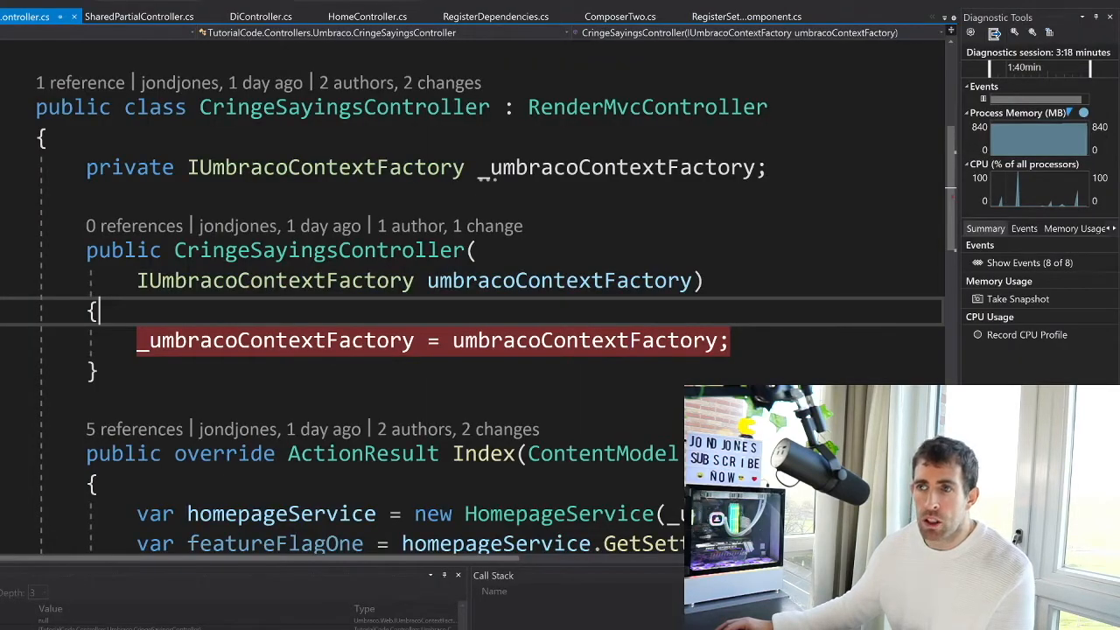
{"action": "left_click", "coordinate": [154, 16]}
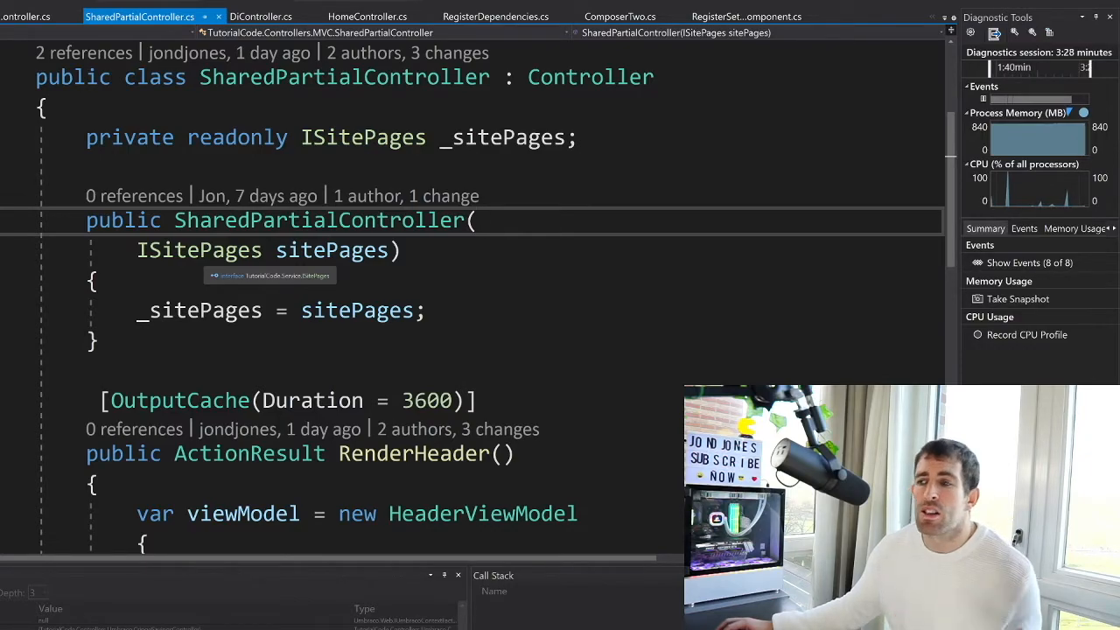
Follow ISitePages to its SettingsService implementation via references, then show RegisterDependencies.cs.
{"action": "right_click", "coordinate": [199, 249]}
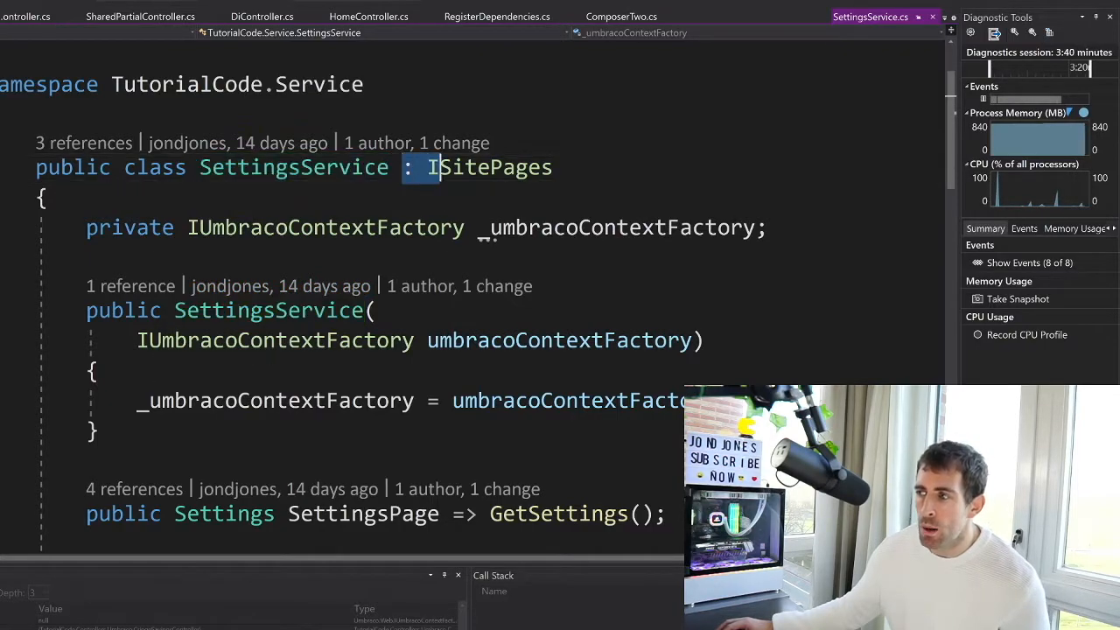
{"action": "right_click", "coordinate": [490, 168]}
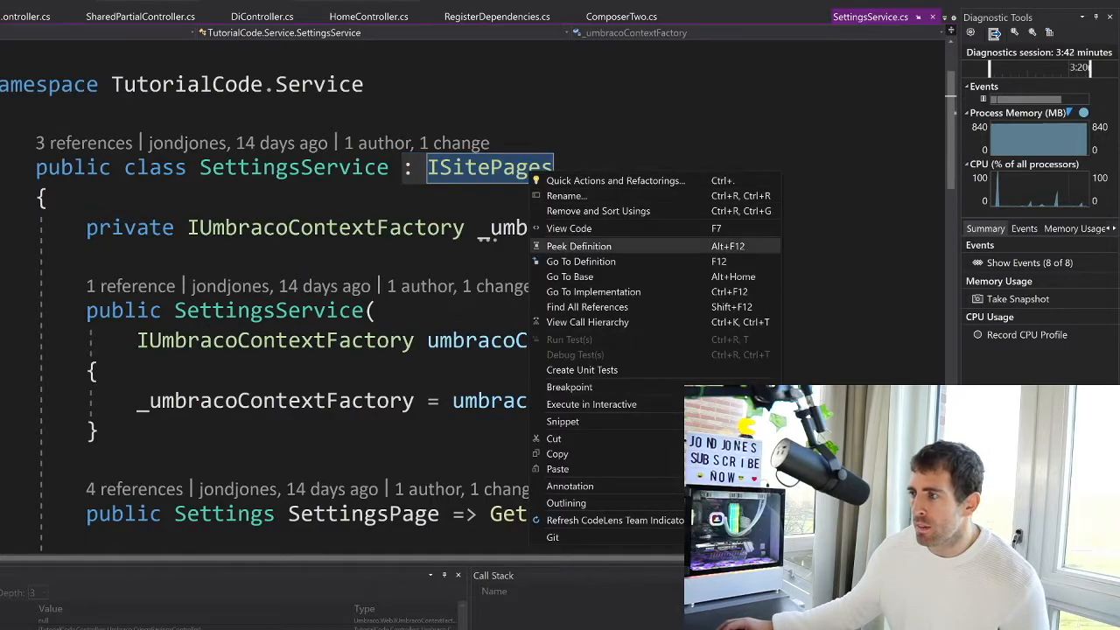
{"action": "left_click", "coordinate": [577, 245]}
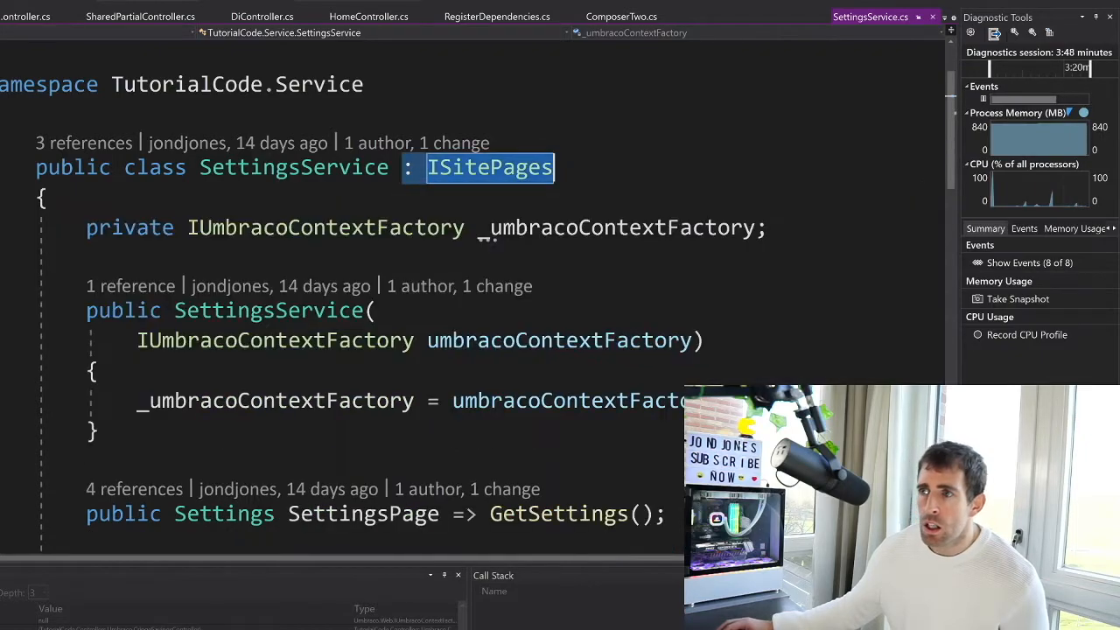
{"action": "mouse_move", "coordinate": [461, 287]}
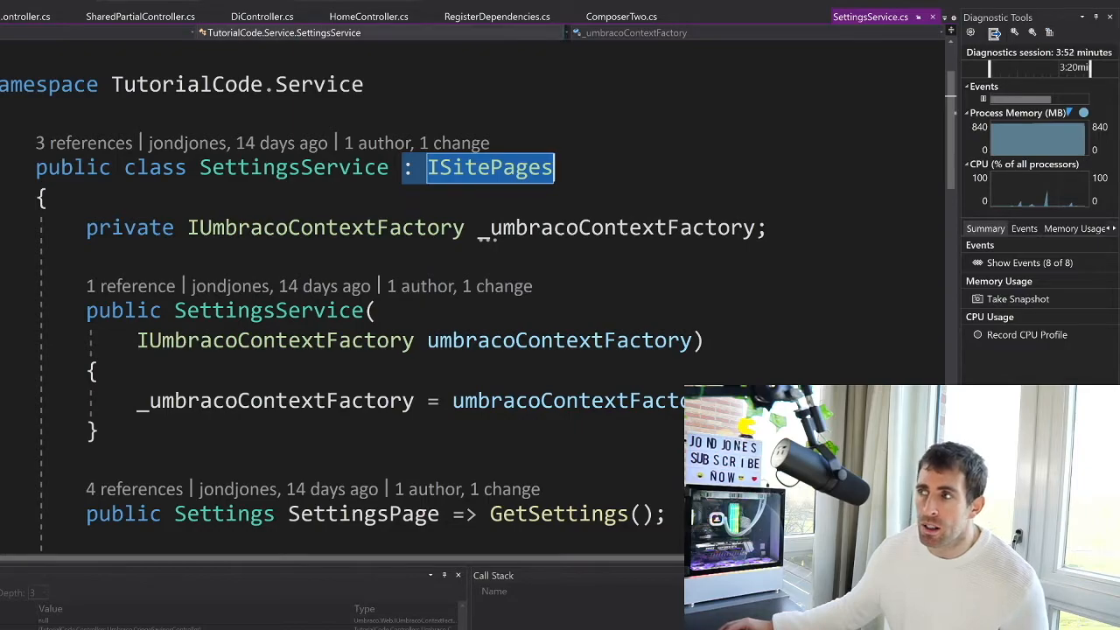
{"action": "left_click", "coordinate": [495, 14]}
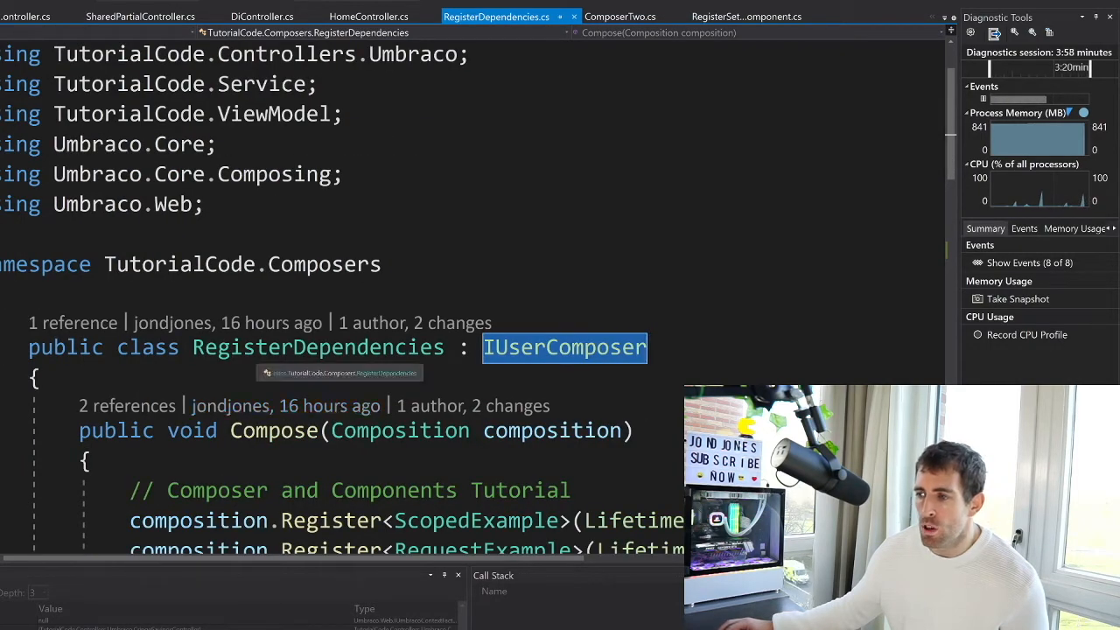
Review the ISitePages-to-SettingsService singleton registration, then show ScopedExample.cs with its Guid Id.
{"action": "scroll", "scroll_direction": "down", "scroll_amount": 3}
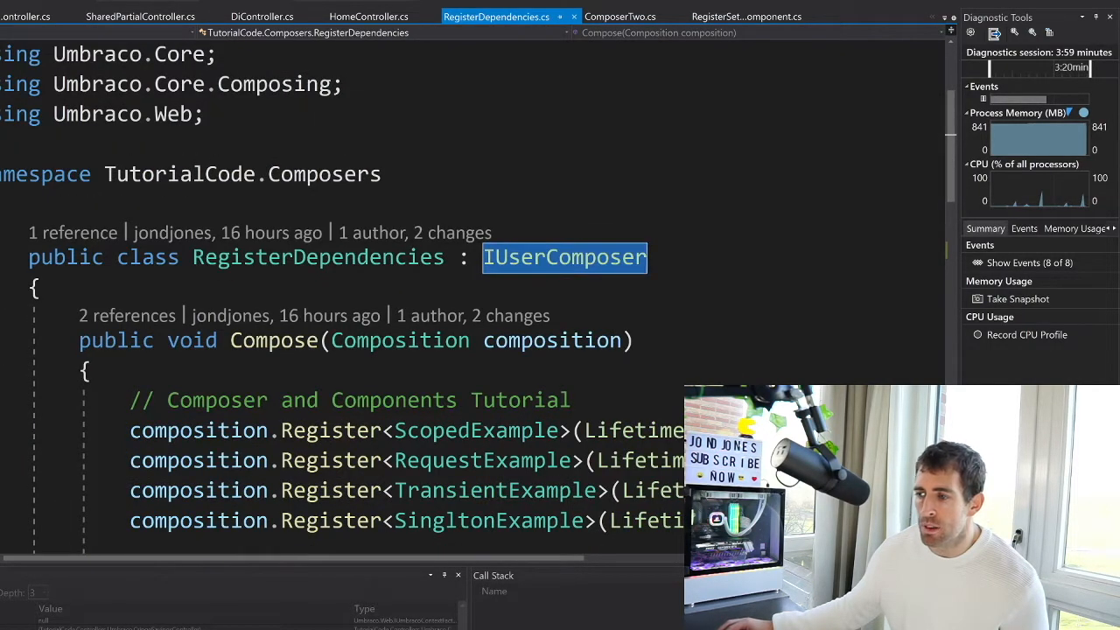
{"action": "scroll", "scroll_direction": "down", "scroll_amount": 3}
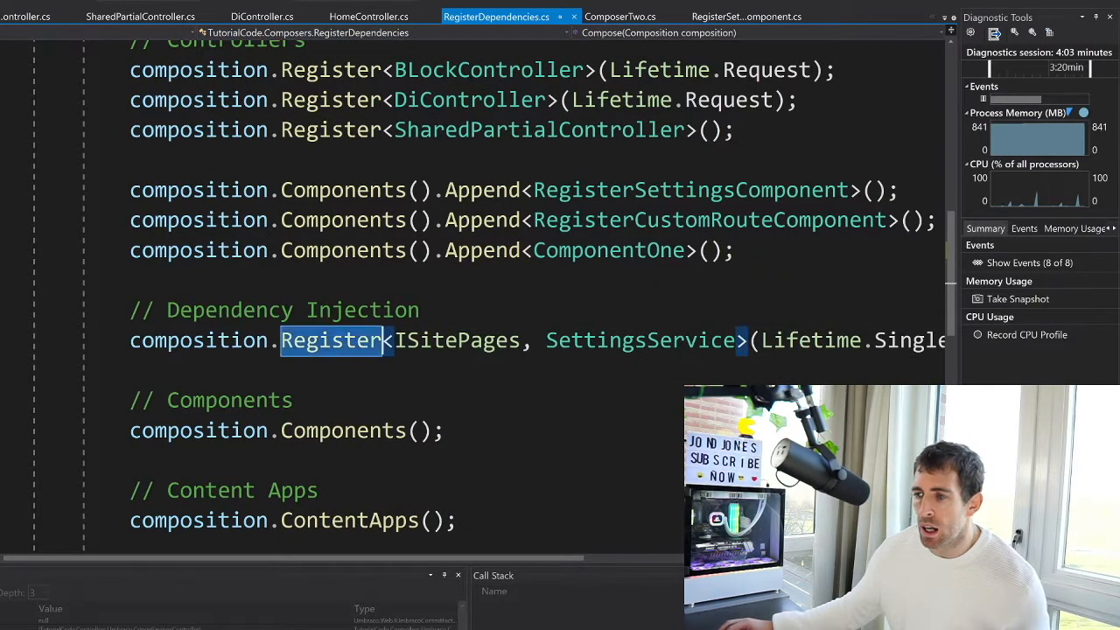
{"action": "scroll", "scroll_direction": "down", "scroll_amount": 3}
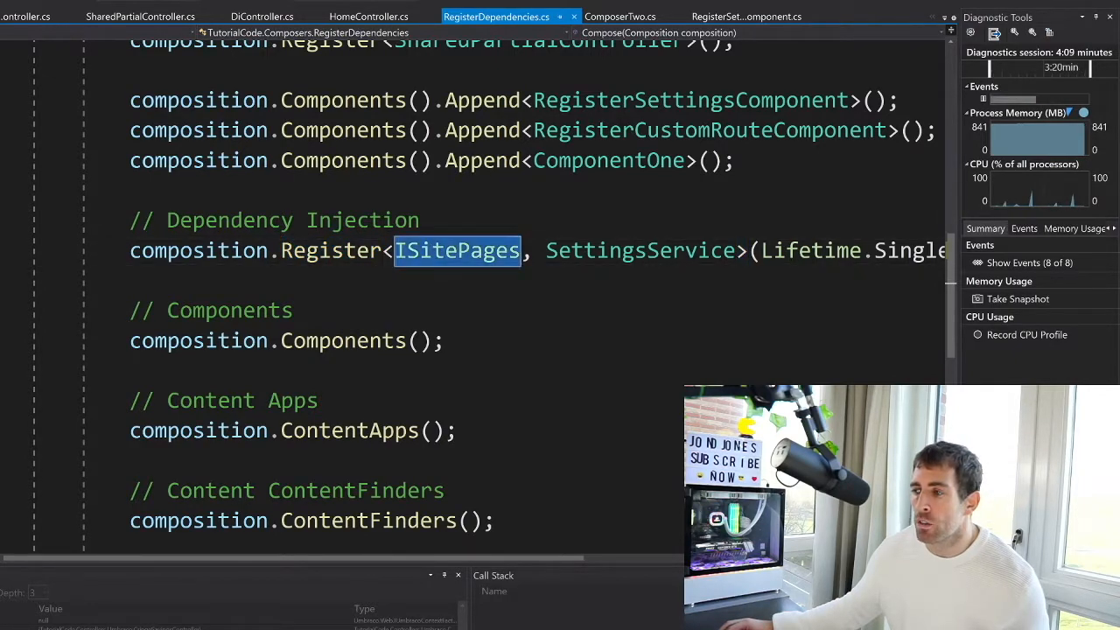
{"action": "mouse_move", "coordinate": [457, 250]}
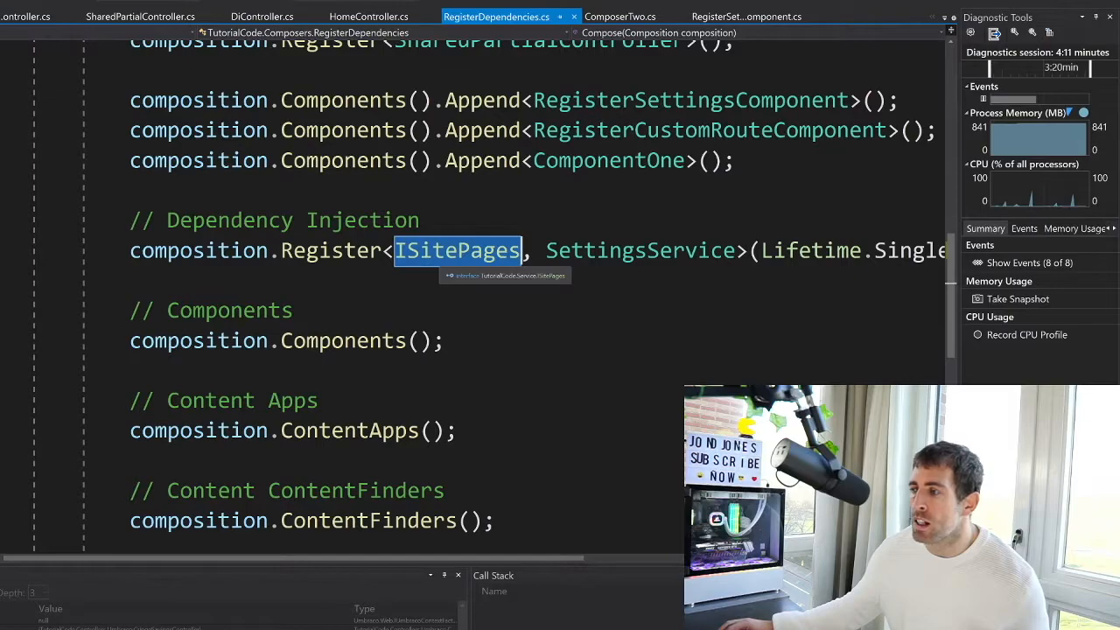
{"action": "mouse_move", "coordinate": [638, 252]}
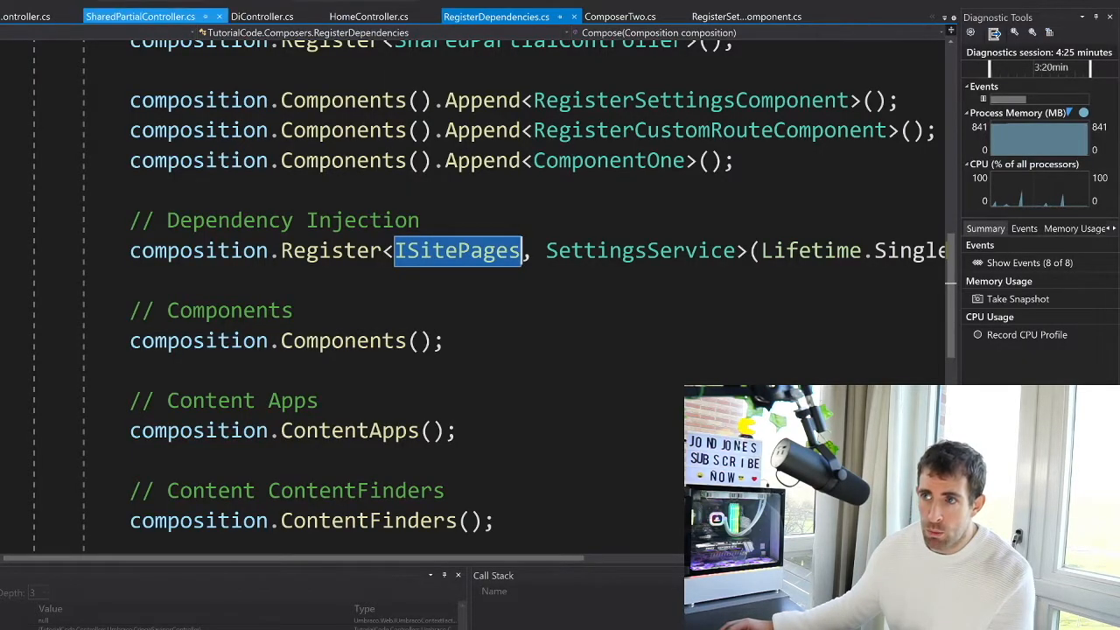
{"action": "left_click", "coordinate": [149, 15]}
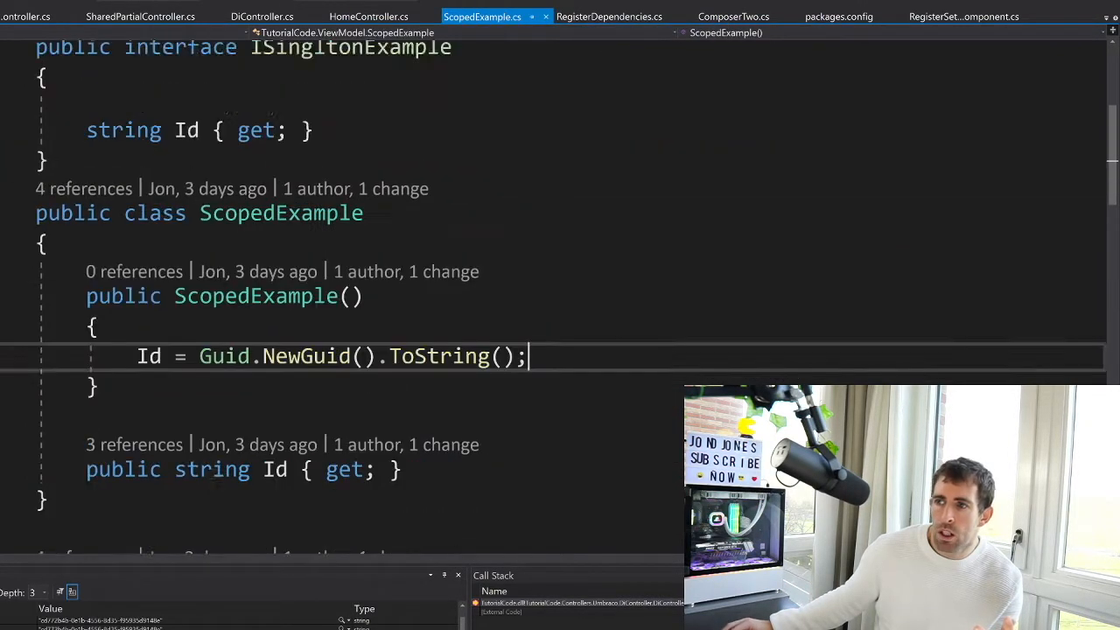
Review the Transient, Singleton and Request example classes, then show DiController.cs injecting two of each.
{"action": "scroll", "scroll_direction": "down", "scroll_amount": 3}
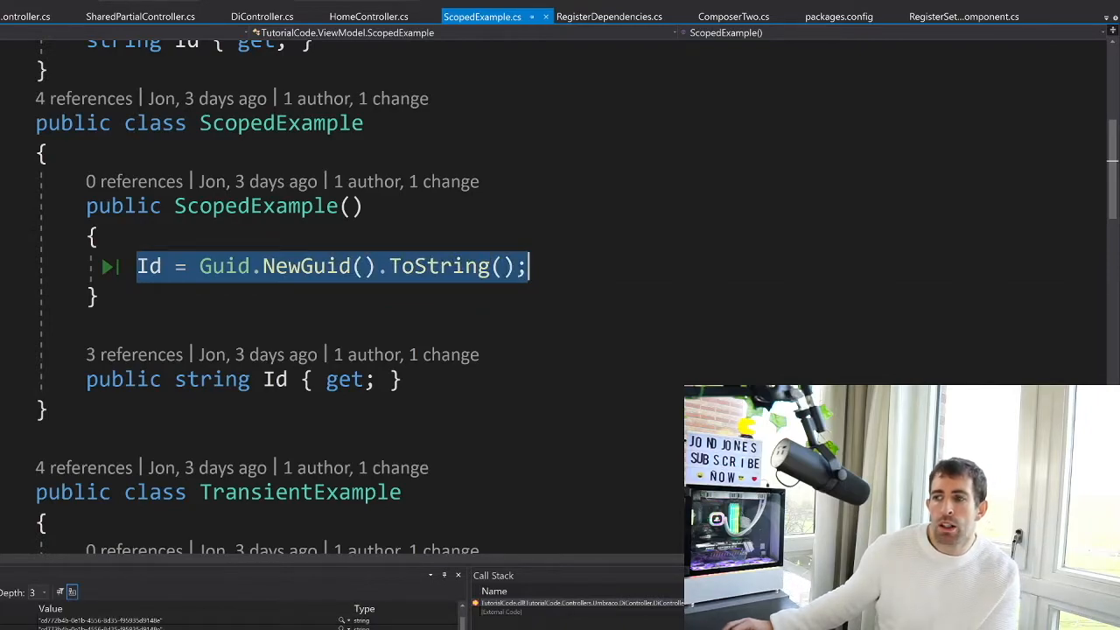
{"action": "scroll", "scroll_direction": "down", "scroll_amount": 3}
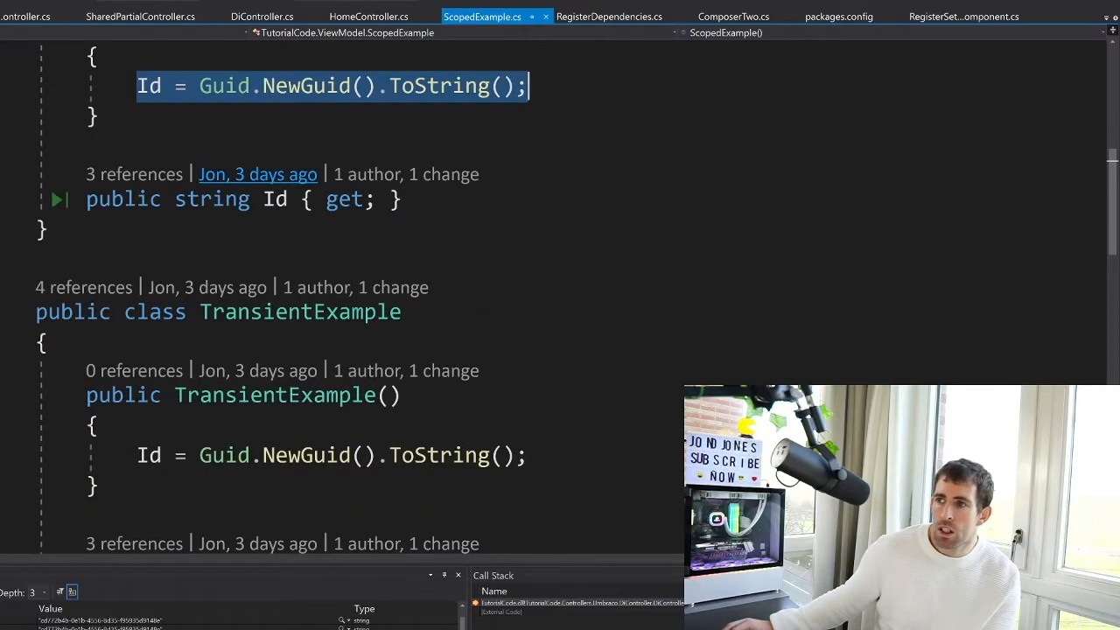
{"action": "scroll", "scroll_direction": "down", "scroll_amount": 3}
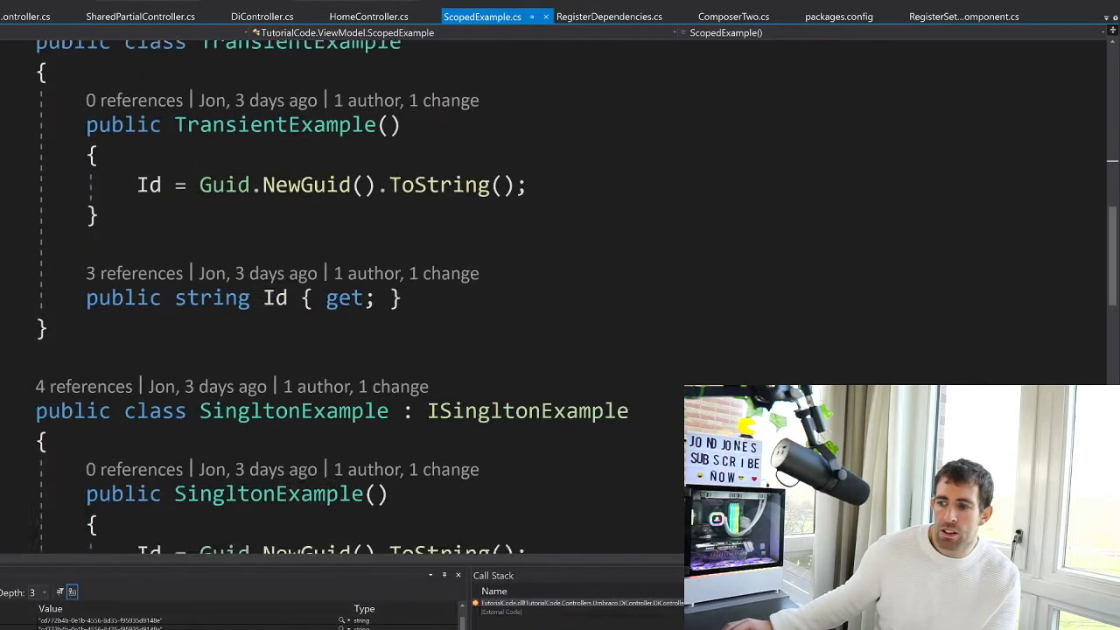
{"action": "scroll", "scroll_direction": "down", "scroll_amount": 3}
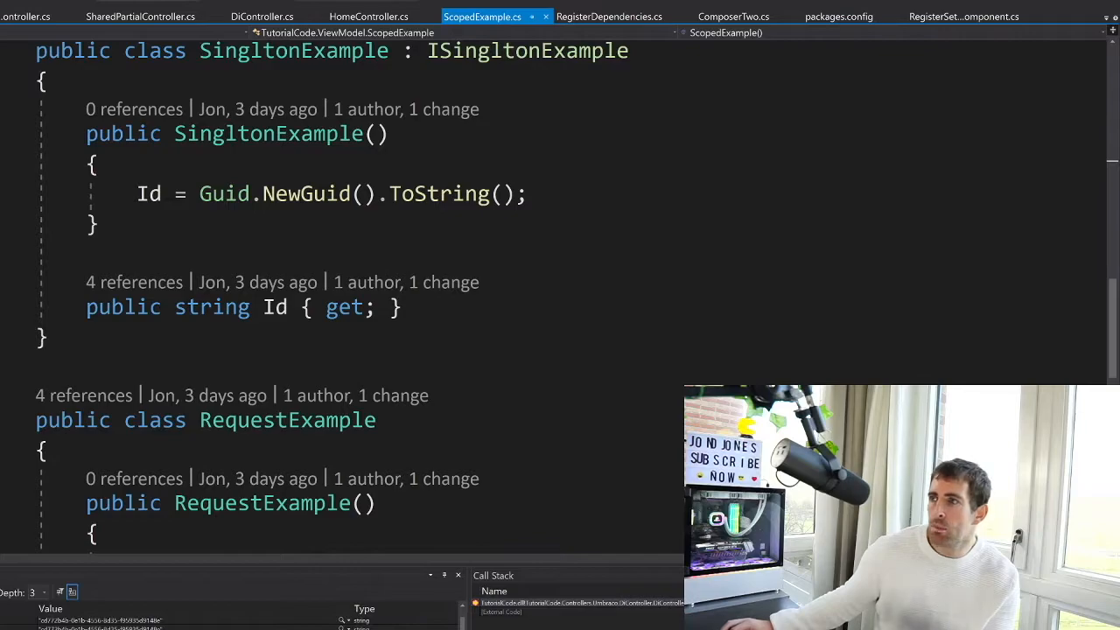
{"action": "left_click", "coordinate": [259, 16]}
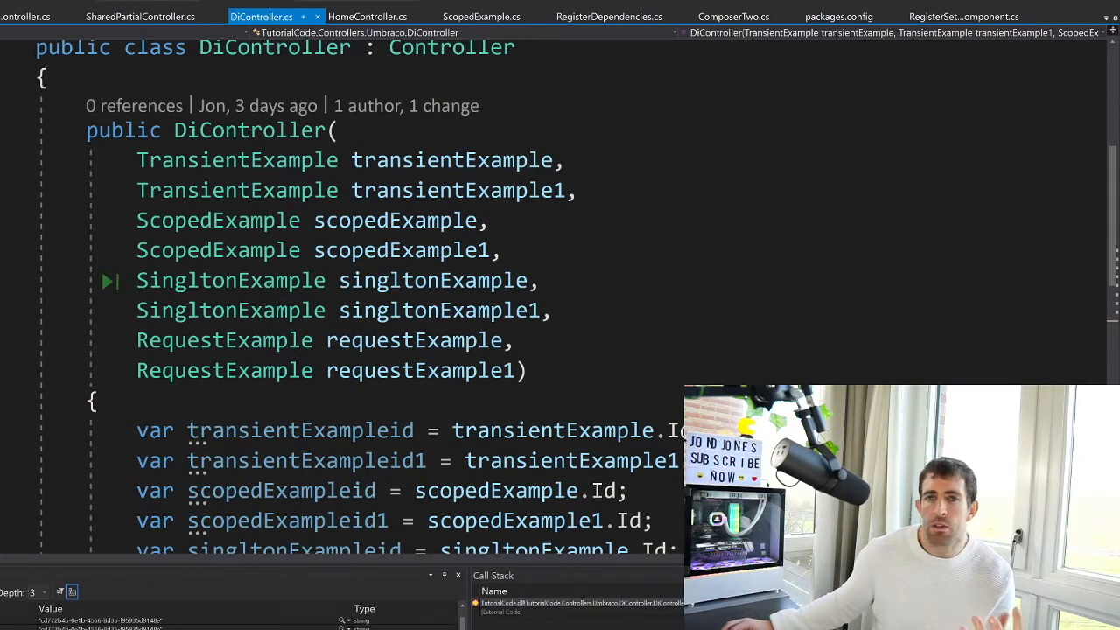
{"action": "scroll", "scroll_direction": "down", "scroll_amount": 3}
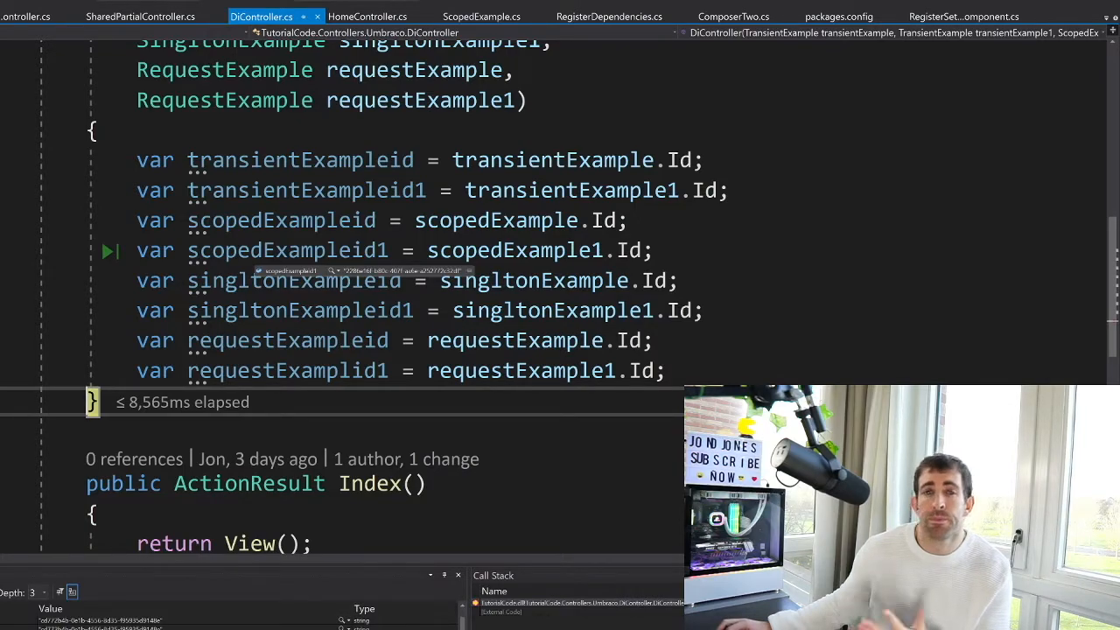
{"action": "scroll", "scroll_direction": "down", "scroll_amount": 3}
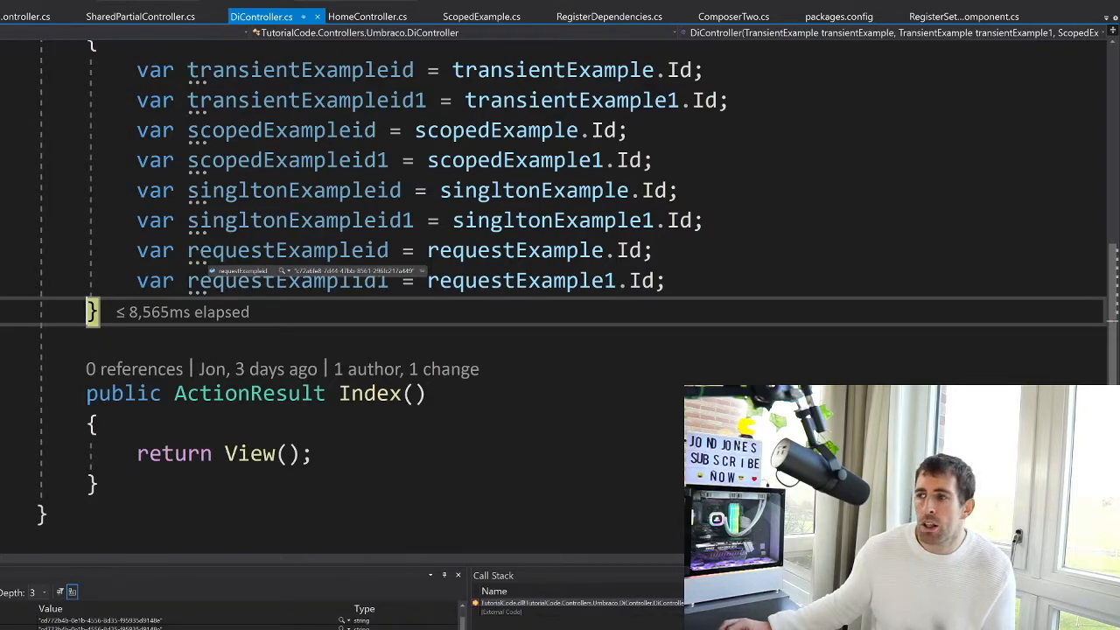
{"action": "scroll", "scroll_direction": "up", "scroll_amount": 3}
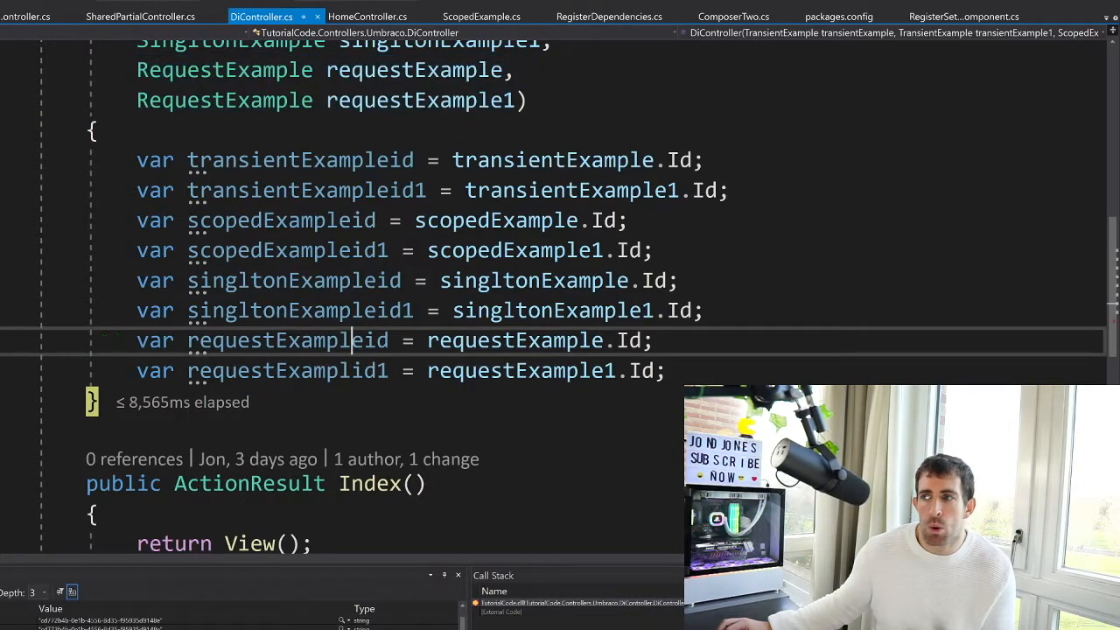
{"action": "double_click", "coordinate": [287, 339]}
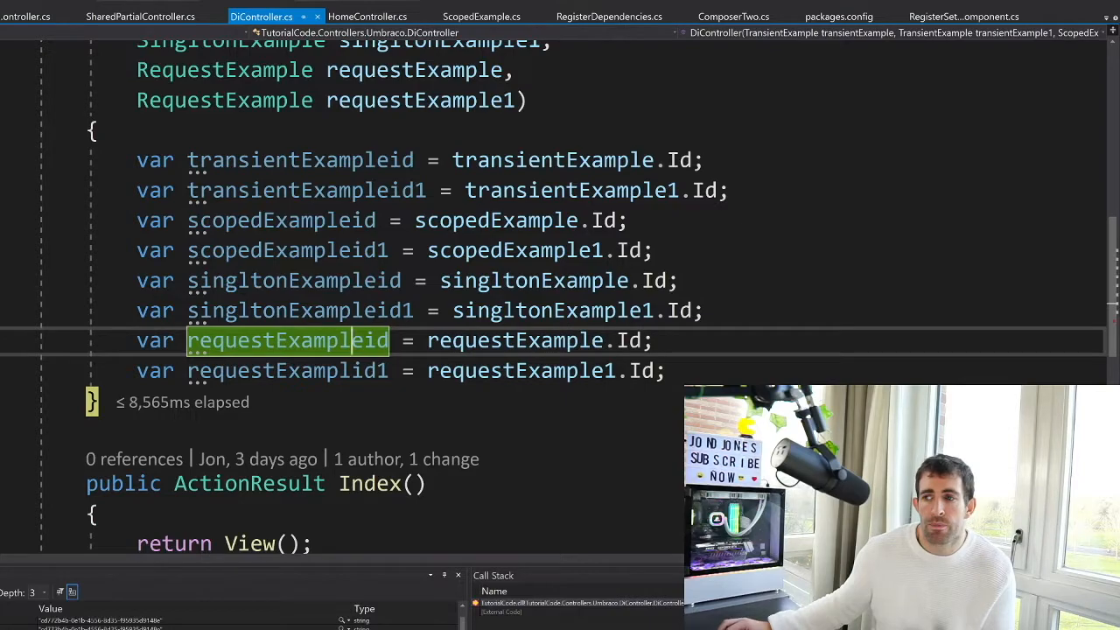